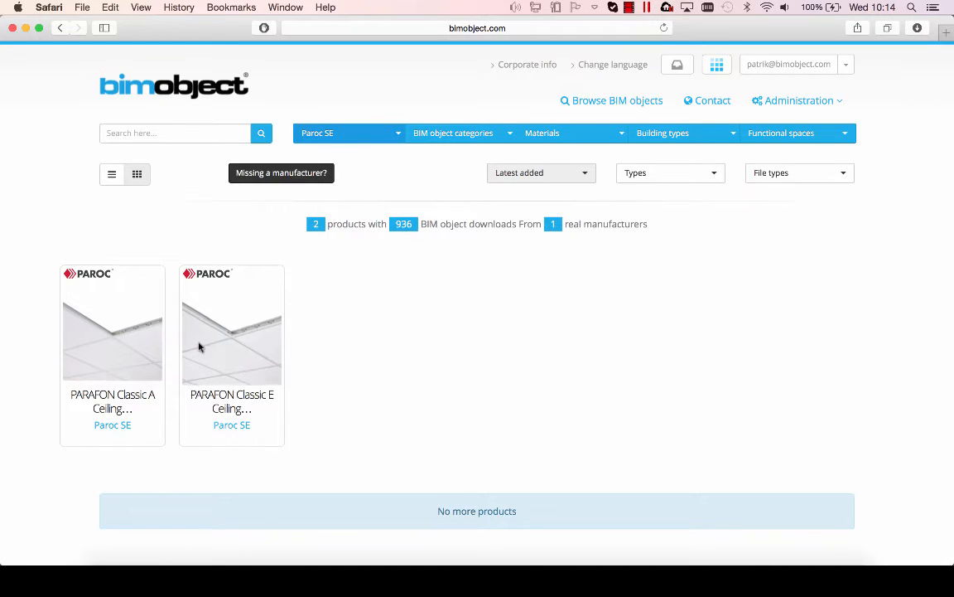
View the PARAFON Classic A Ceiling page's Links, Region availability and Description sections
click(113, 323)
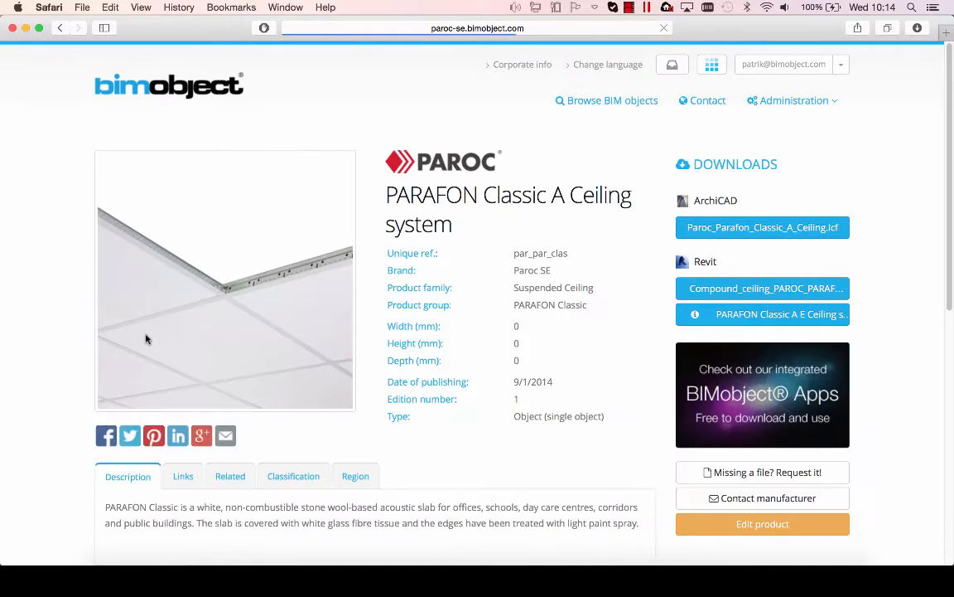
scroll(down, 3)
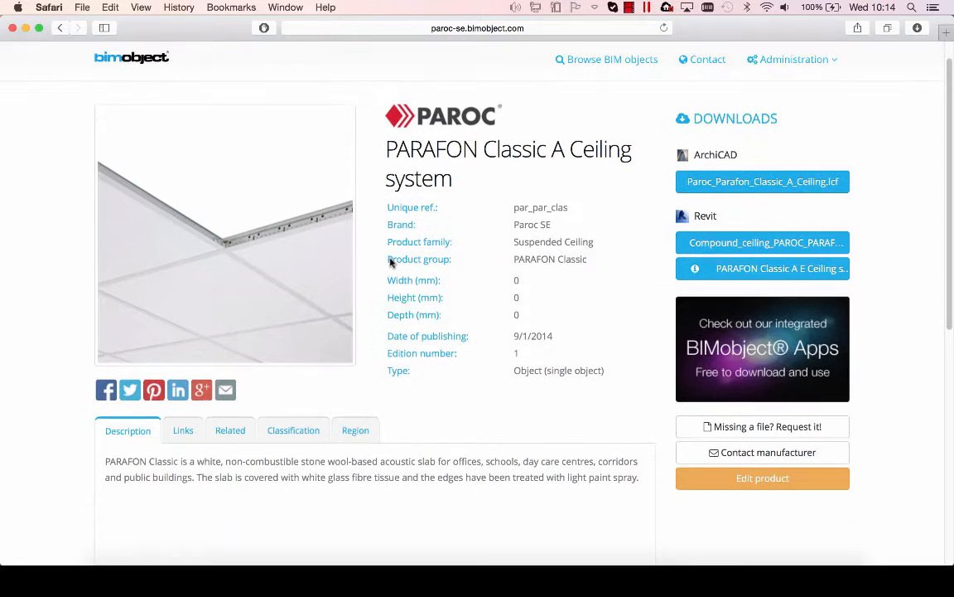
click(182, 422)
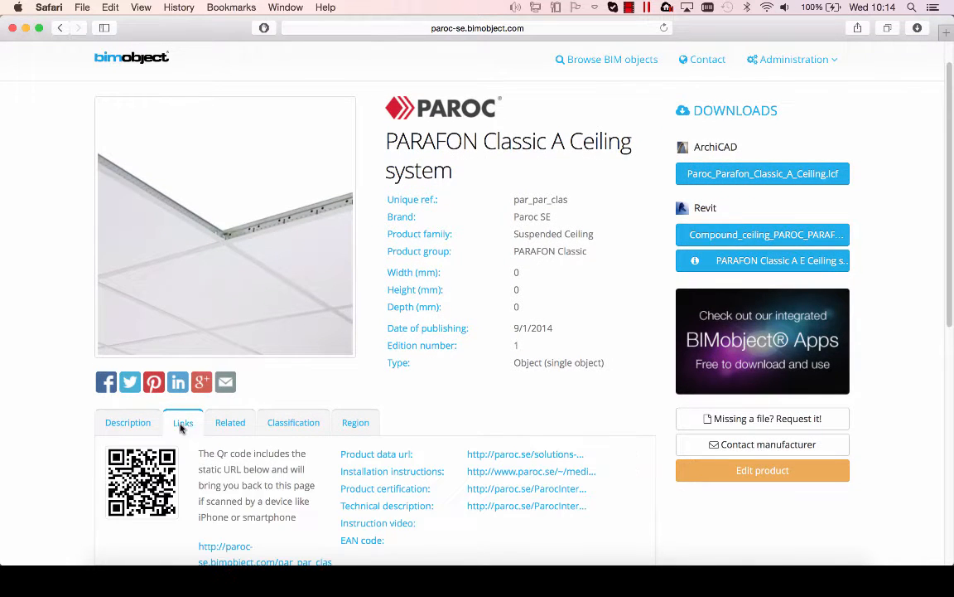
click(294, 422)
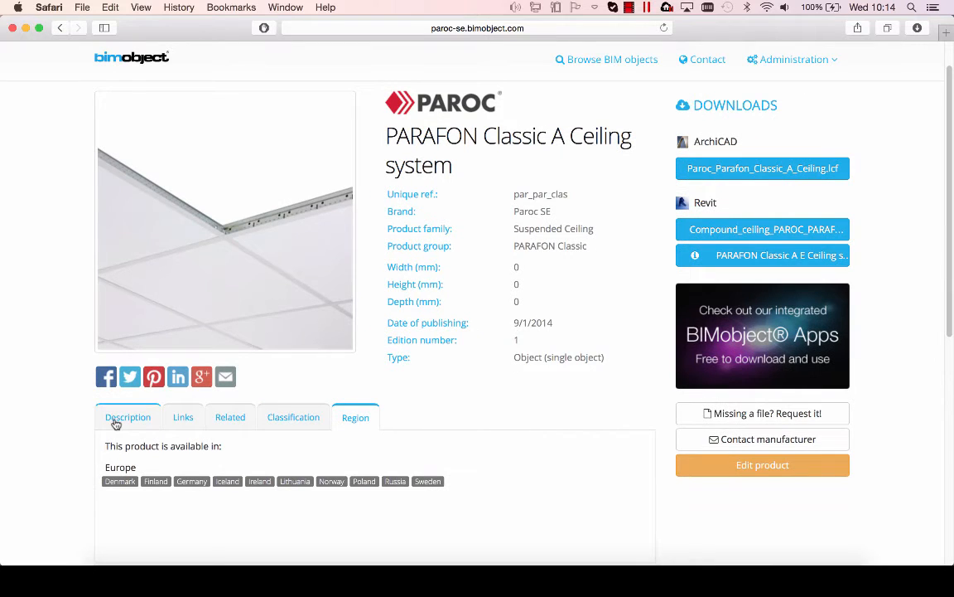
click(127, 418)
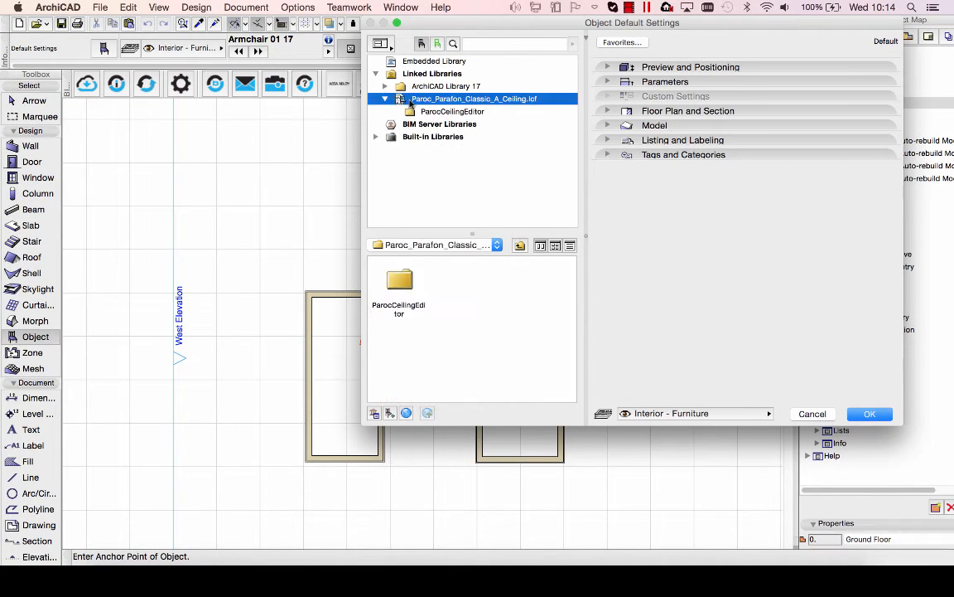
Select the ParocCeilingEditor object and keep its ceiling tile Size X at 600 mm
click(452, 111)
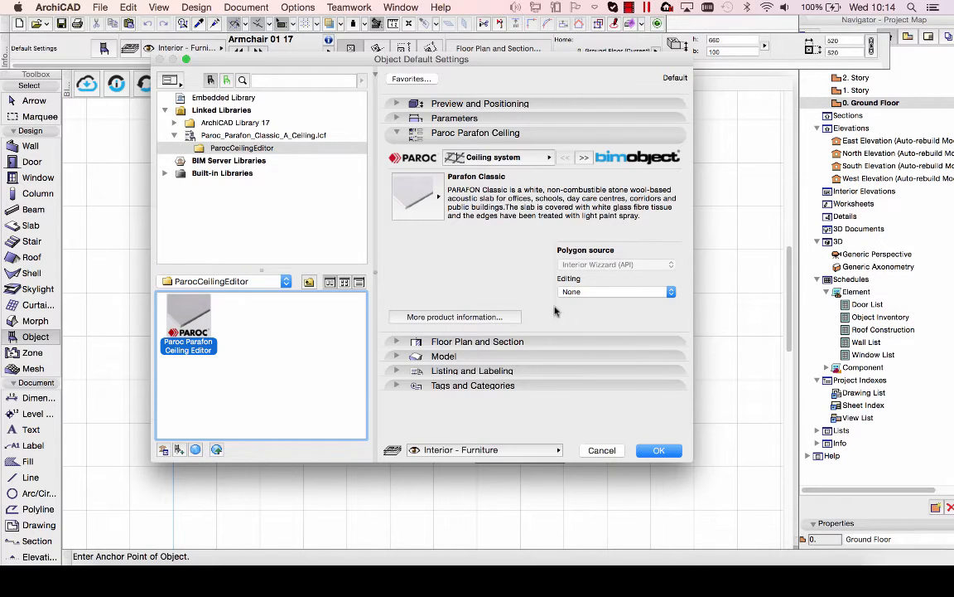
mouse_move(584, 164)
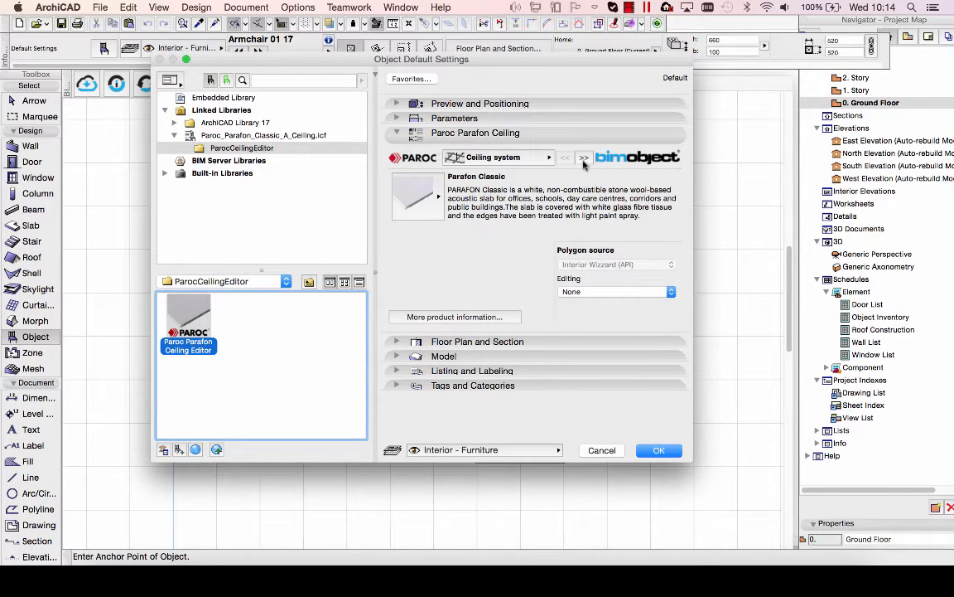
click(583, 158)
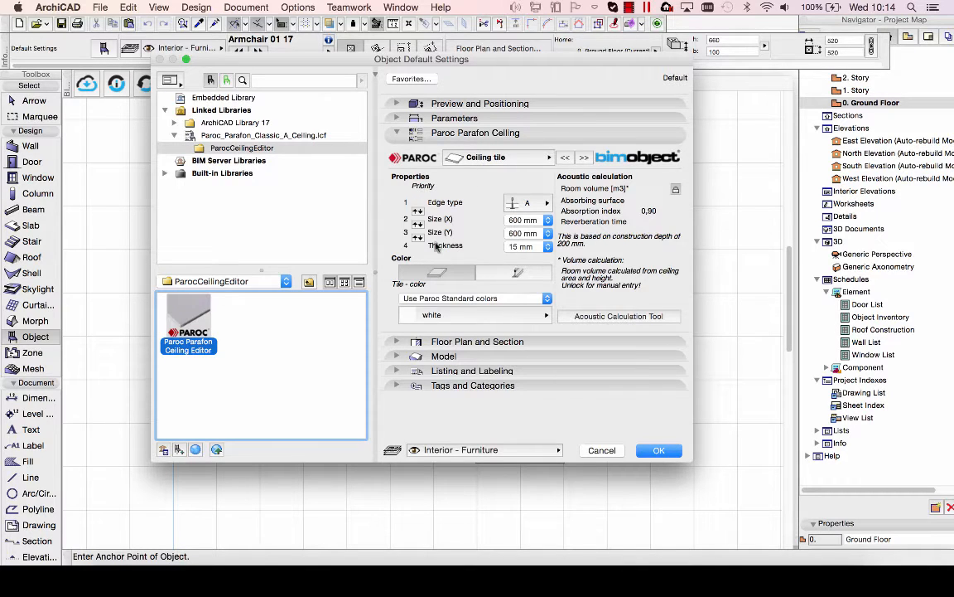
click(546, 203)
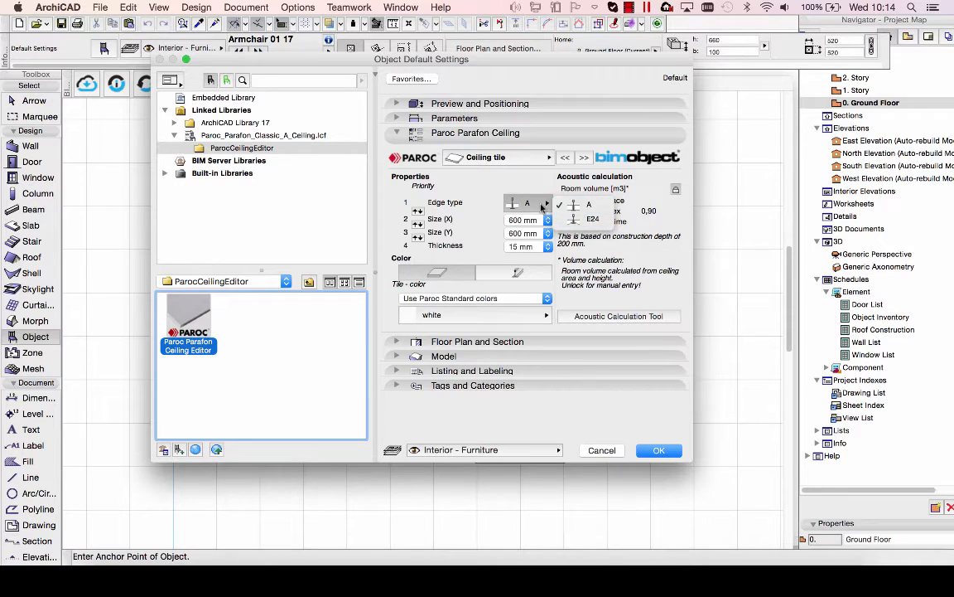
click(524, 219)
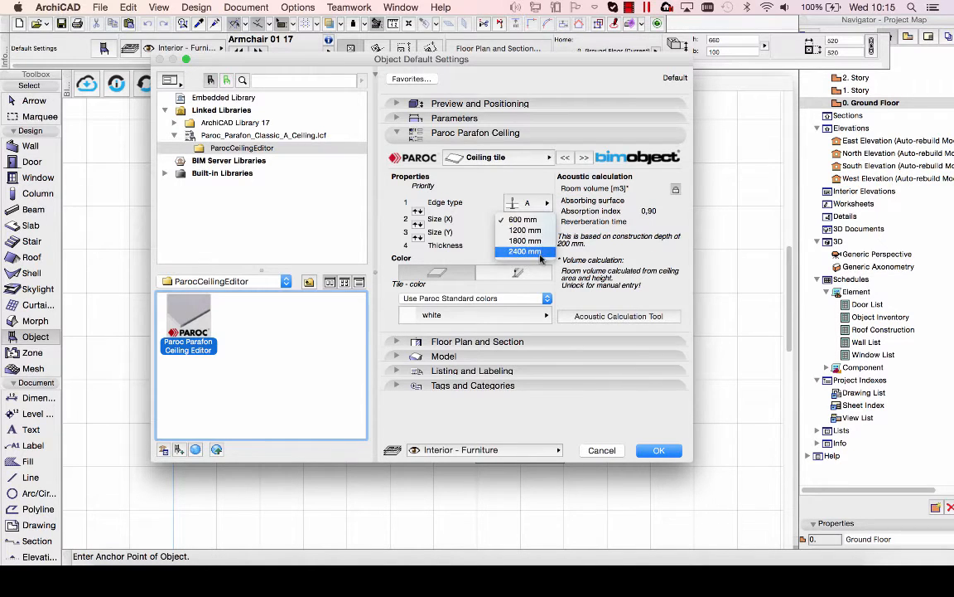
click(522, 219)
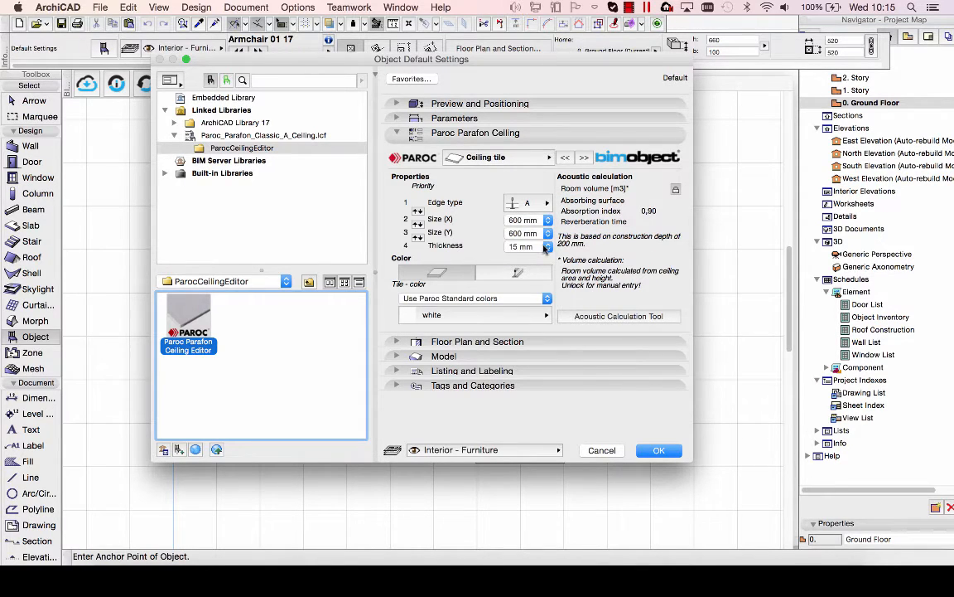
Set the tile thickness to 15 mm and colour the tiles from the NCS colour range
click(547, 247)
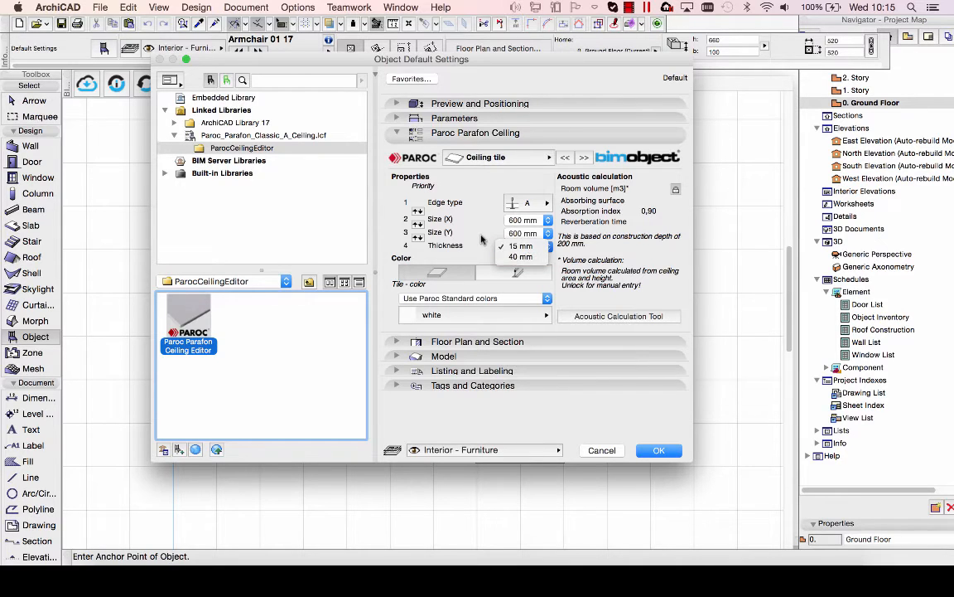
click(474, 299)
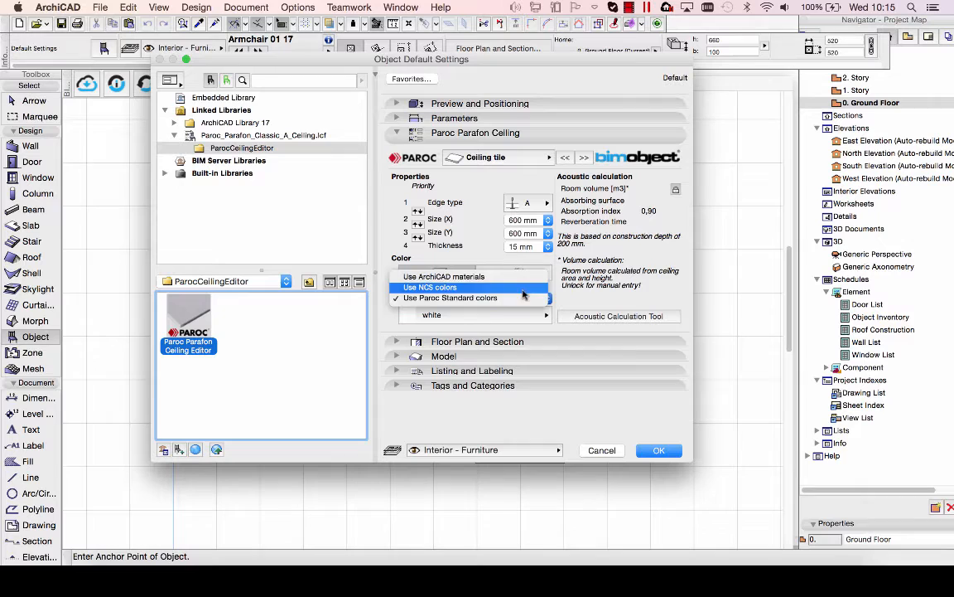
click(450, 298)
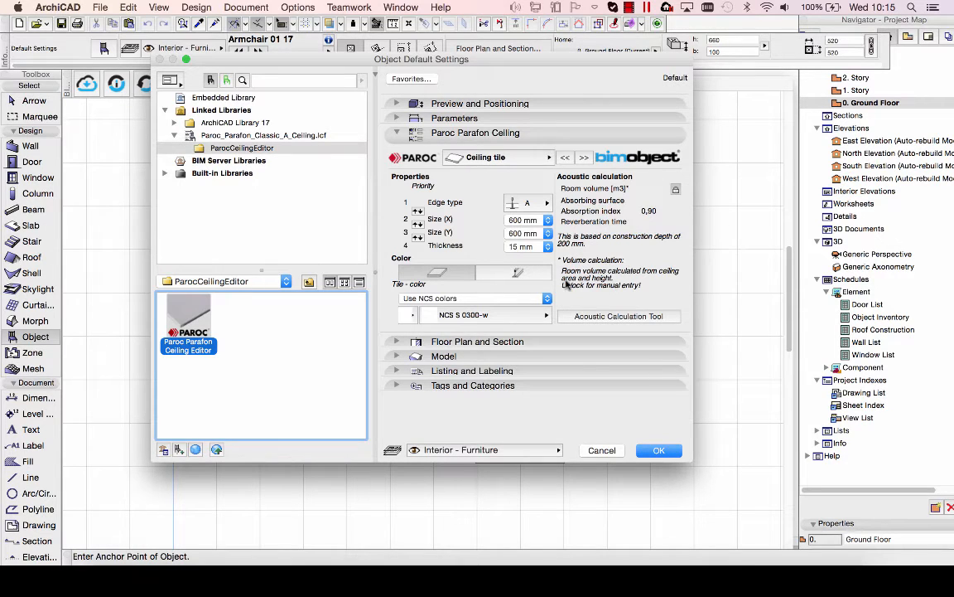
mouse_move(572, 268)
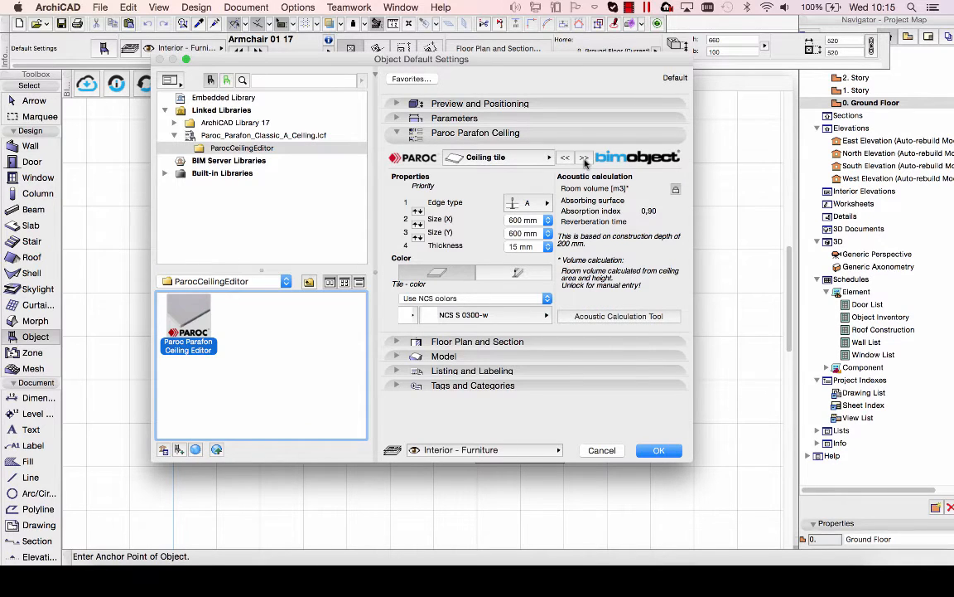
Review the Paroc ceiling's suspension system, product information and representation pages
click(583, 158)
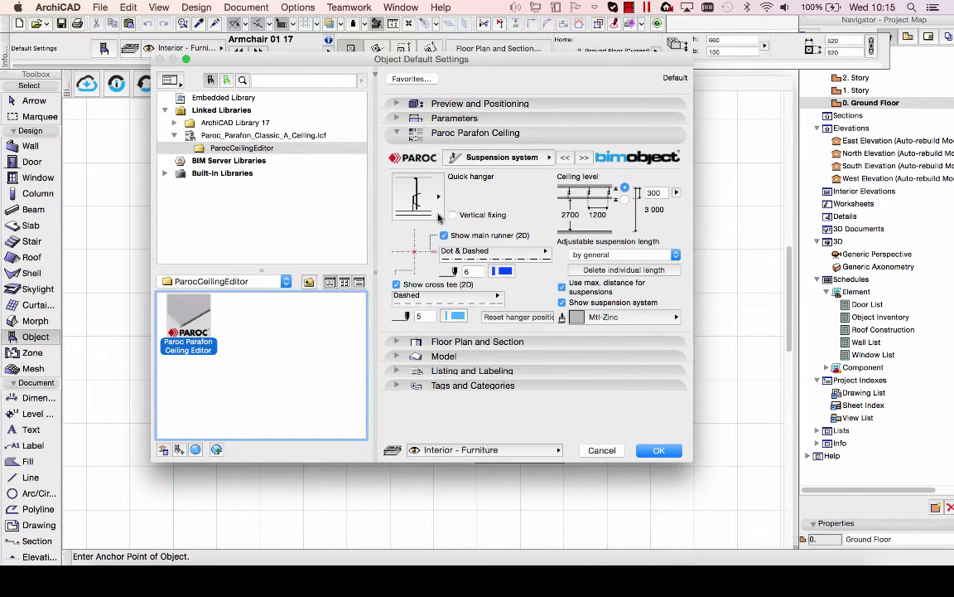
mouse_move(446, 219)
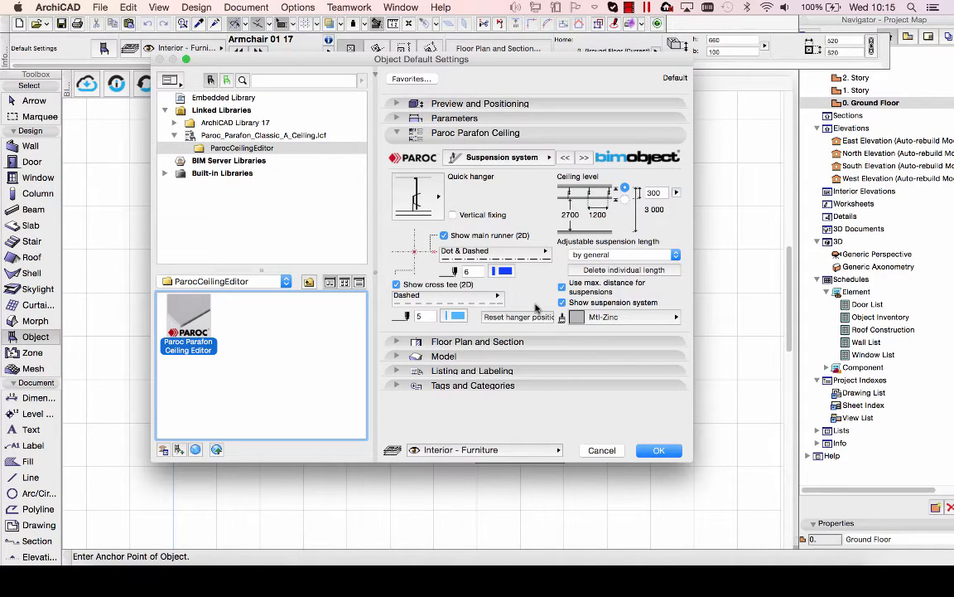
mouse_move(616, 205)
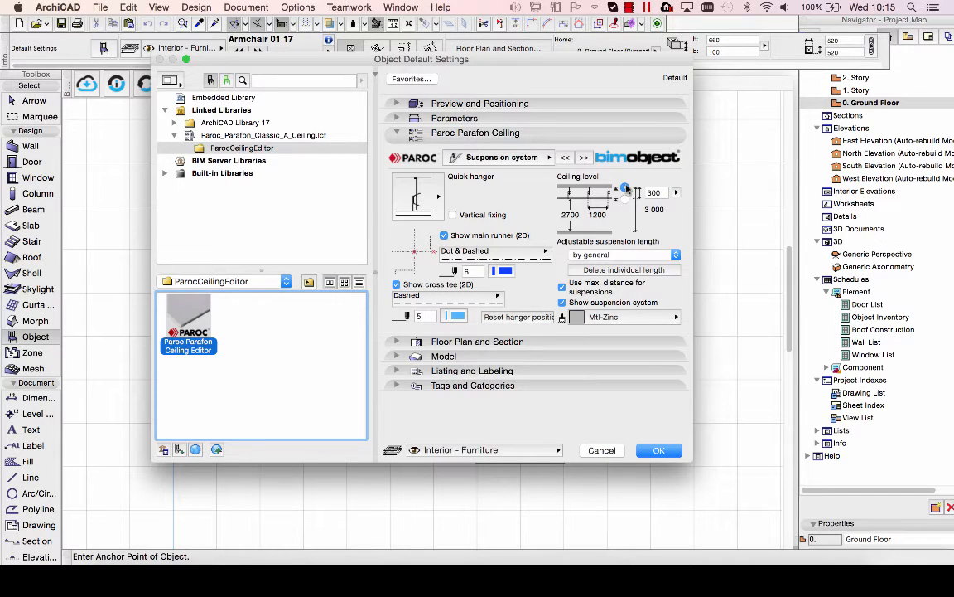
mouse_move(626, 189)
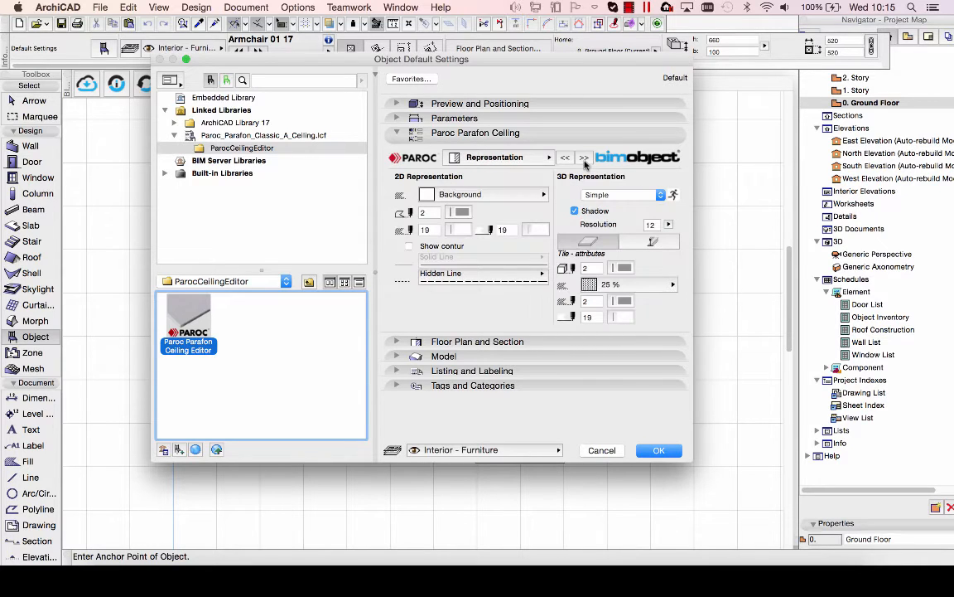
mouse_move(616, 279)
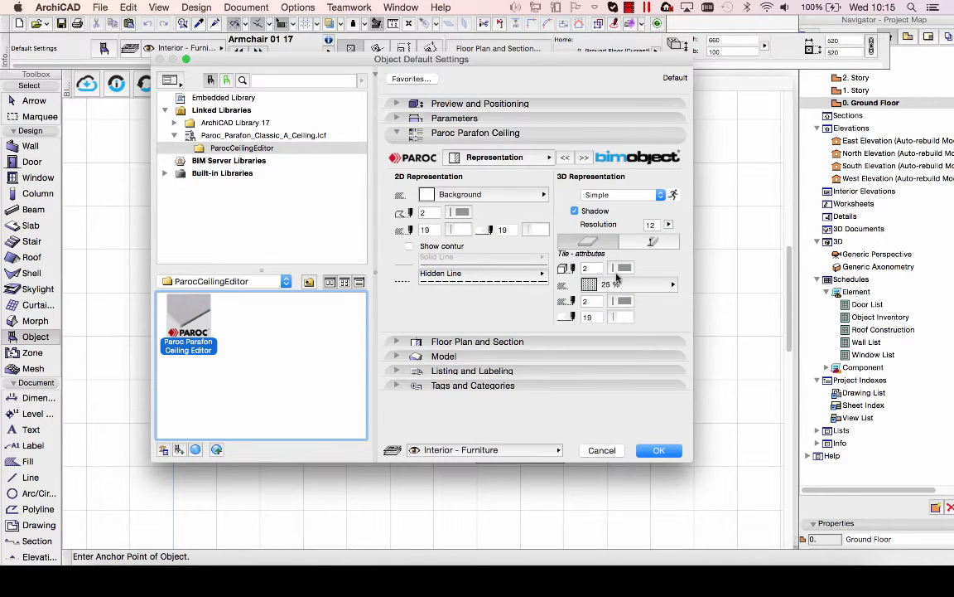
click(494, 156)
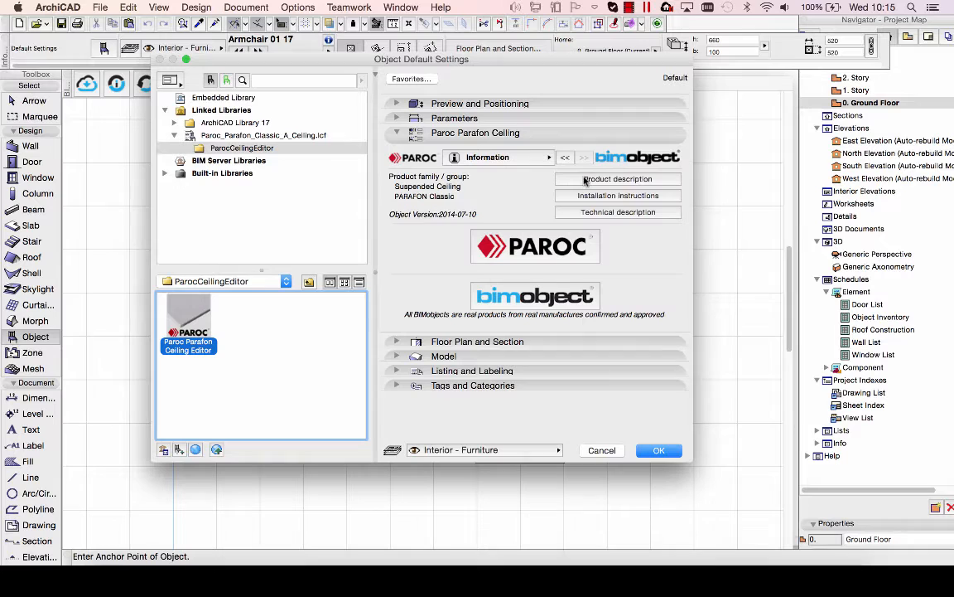
mouse_move(555, 285)
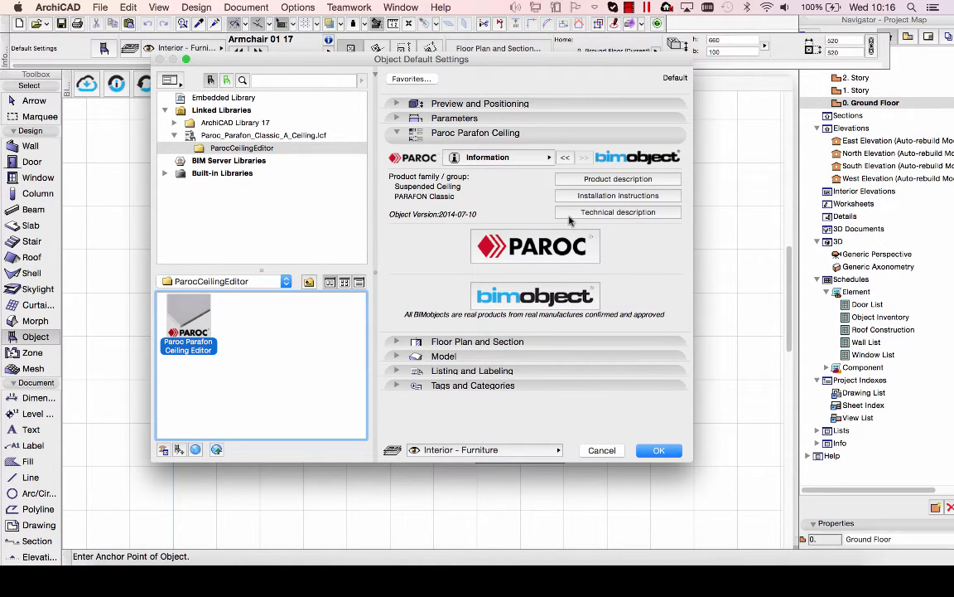
click(583, 157)
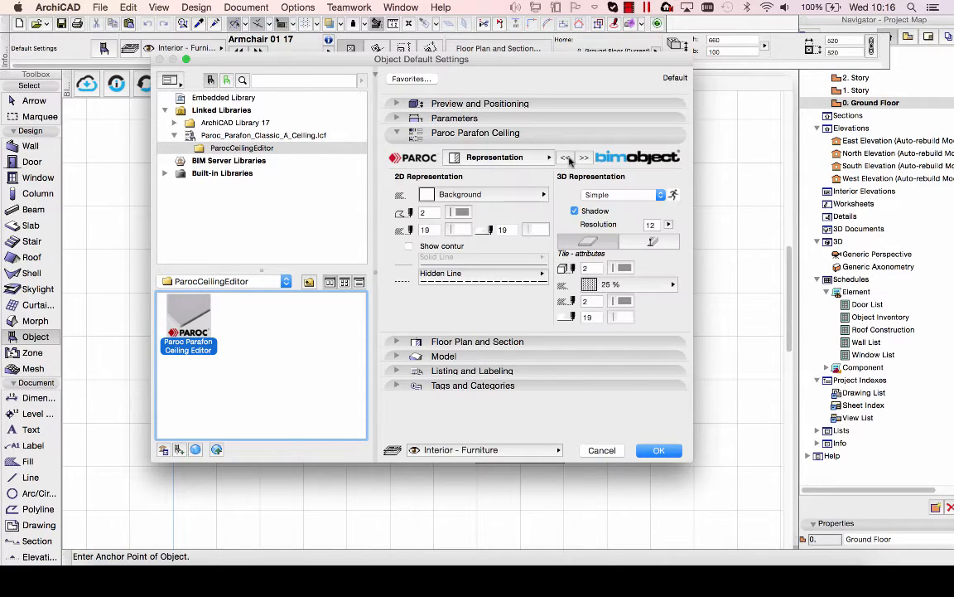
click(659, 451)
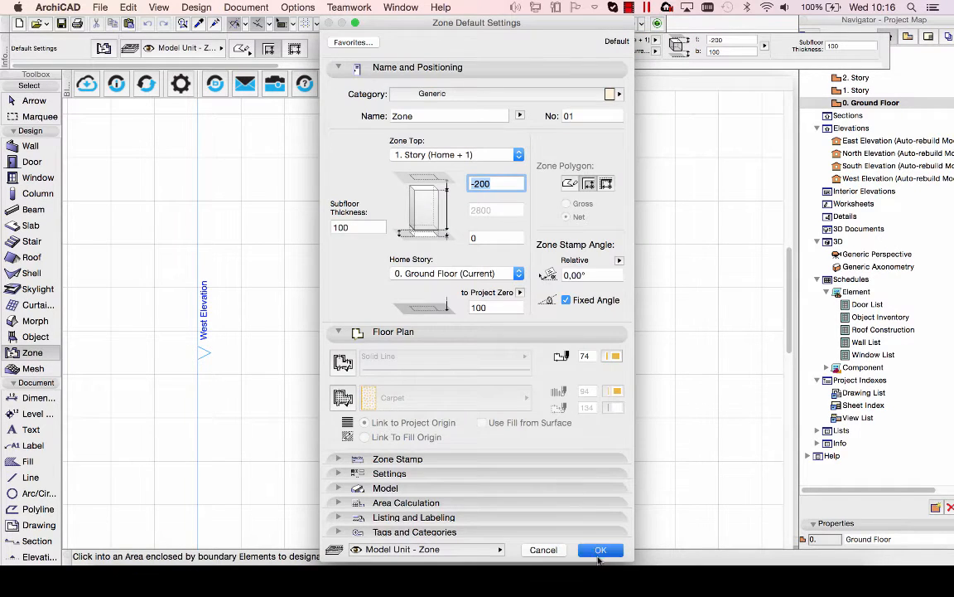
Accept the zone defaults and place zones inside the ground-floor rooms
click(600, 550)
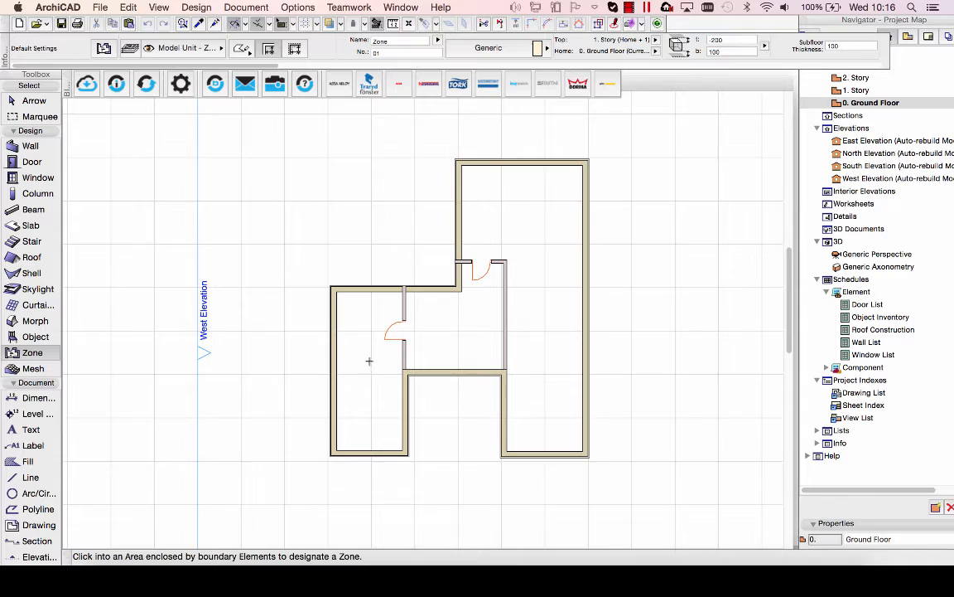
click(368, 361)
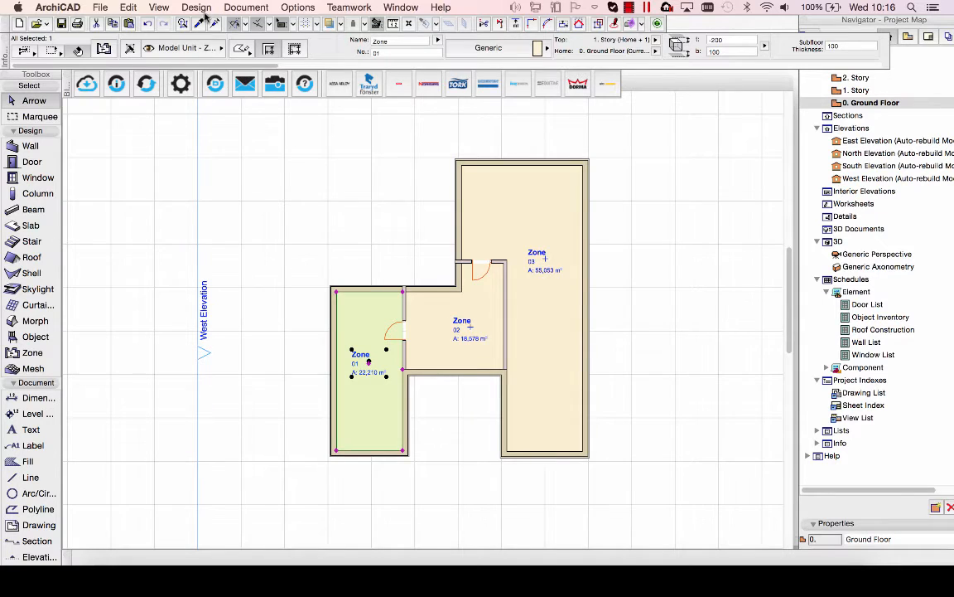
Apply a Paroc ceiling accessory to the left zone via Design Extras > Room Accessory
click(195, 7)
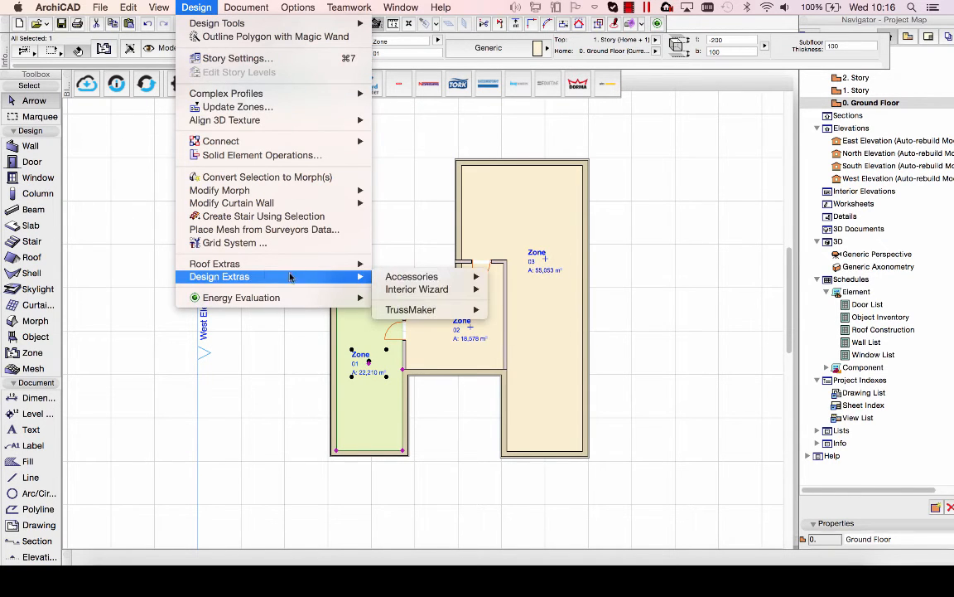
click(411, 275)
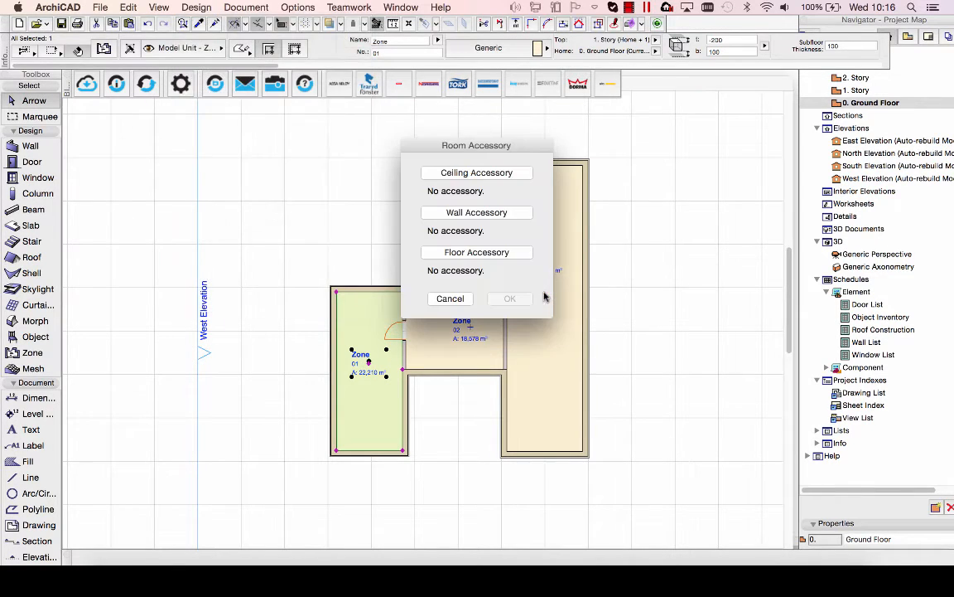
click(477, 172)
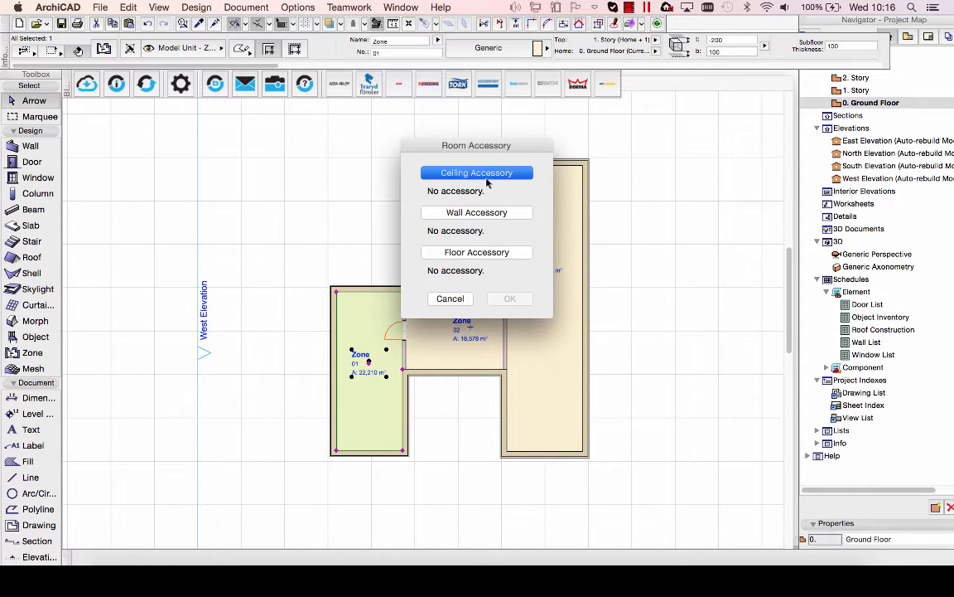
click(477, 172)
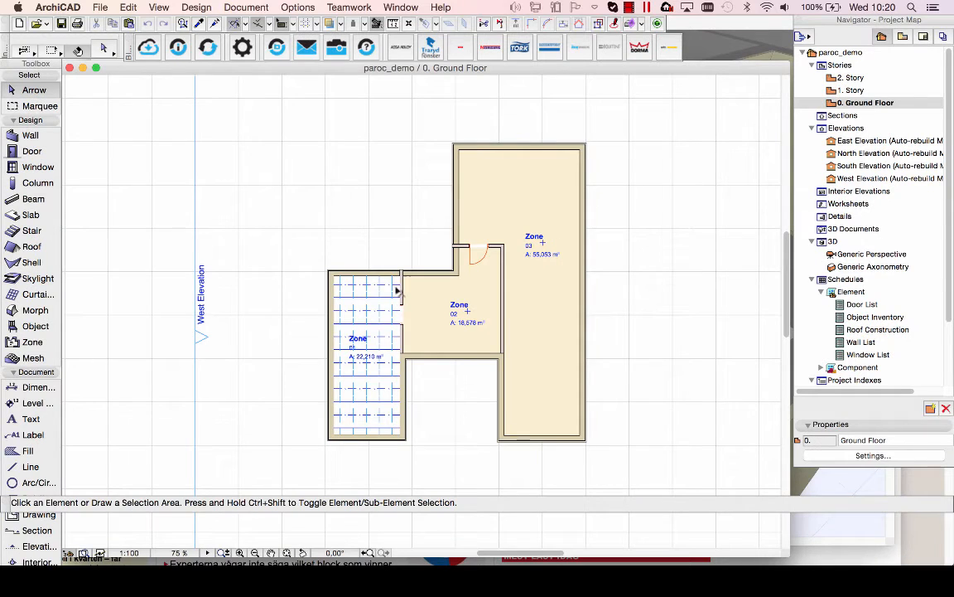
double_click(871, 253)
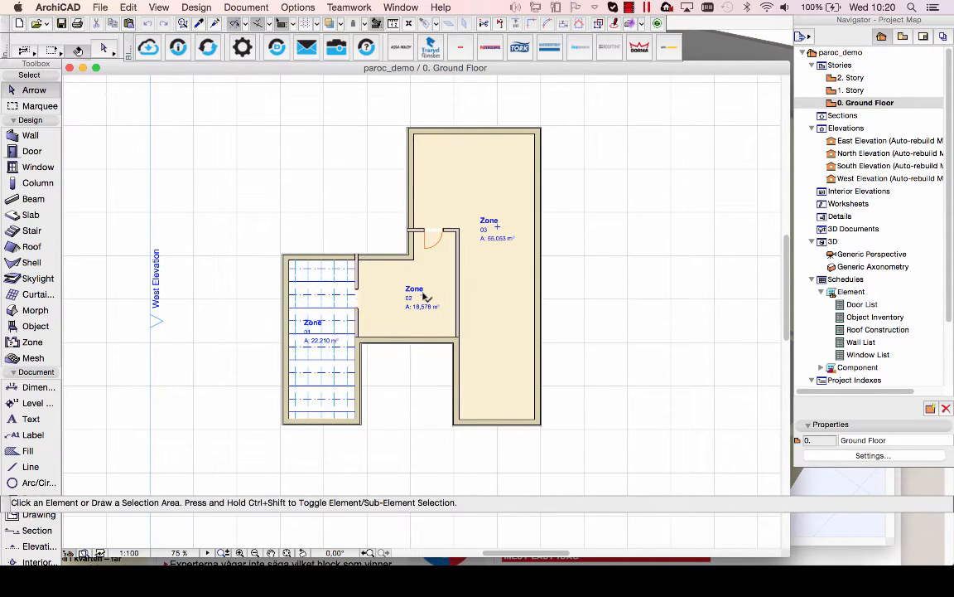
Select the middle zone and start a ceiling Room Accessory for it
click(414, 295)
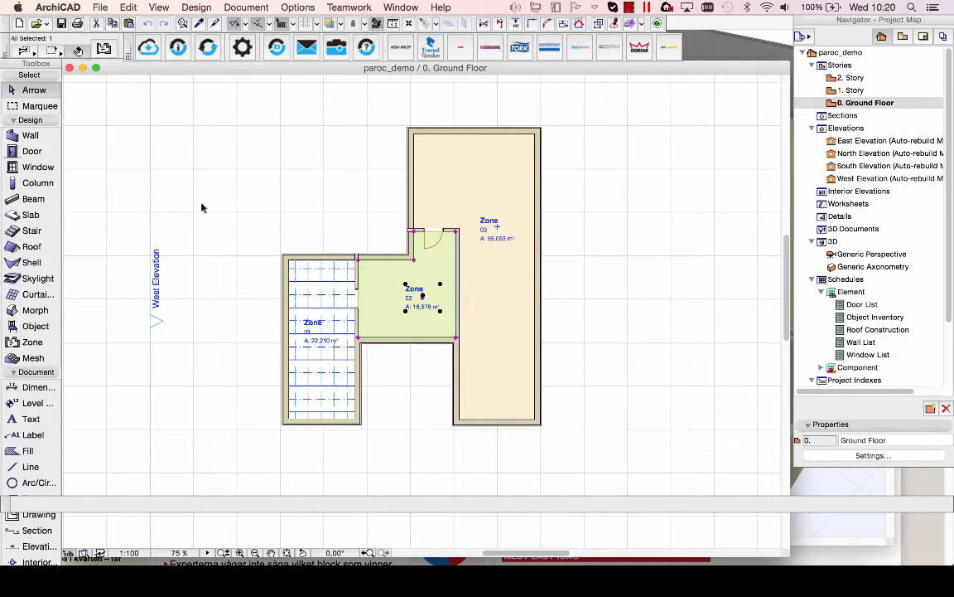
click(195, 7)
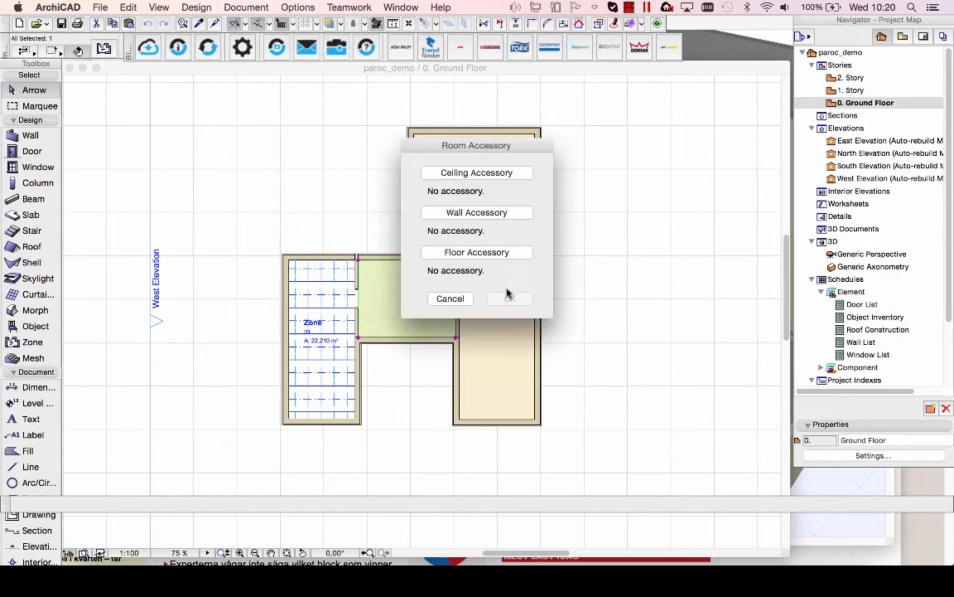
click(477, 173)
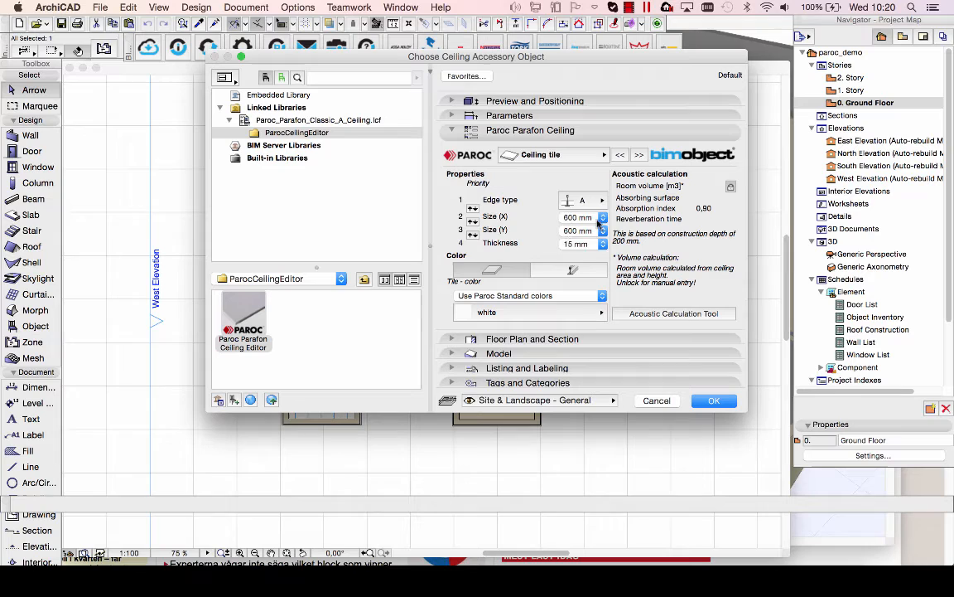
Set the tiles to 1200 mm Size X in metal colour and confirm
click(603, 216)
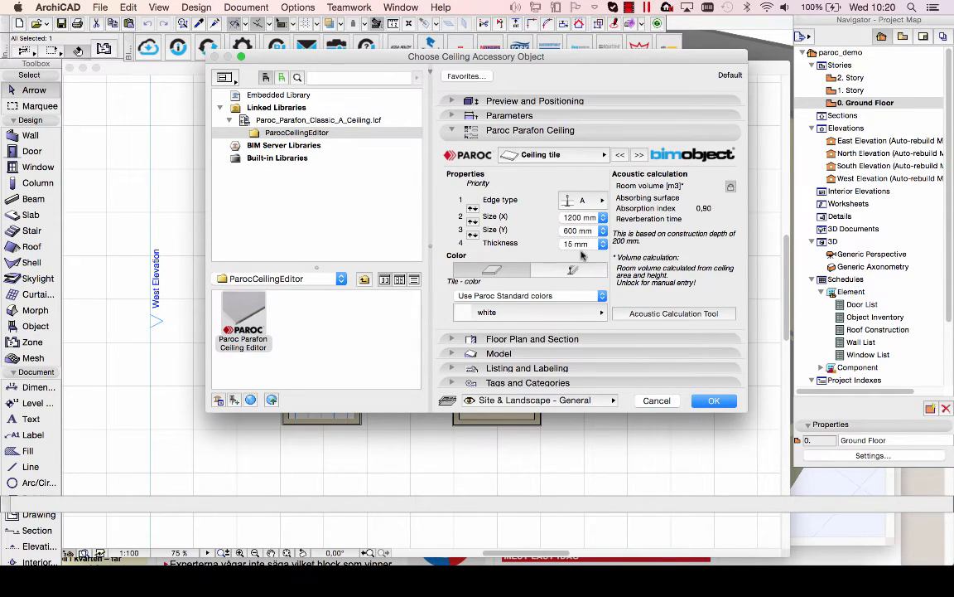
mouse_move(594, 321)
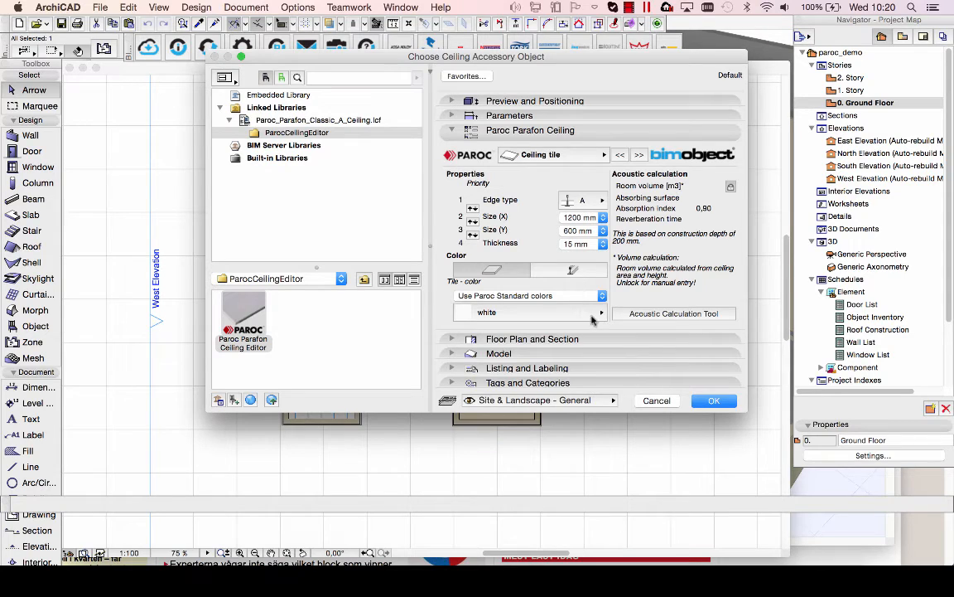
click(600, 311)
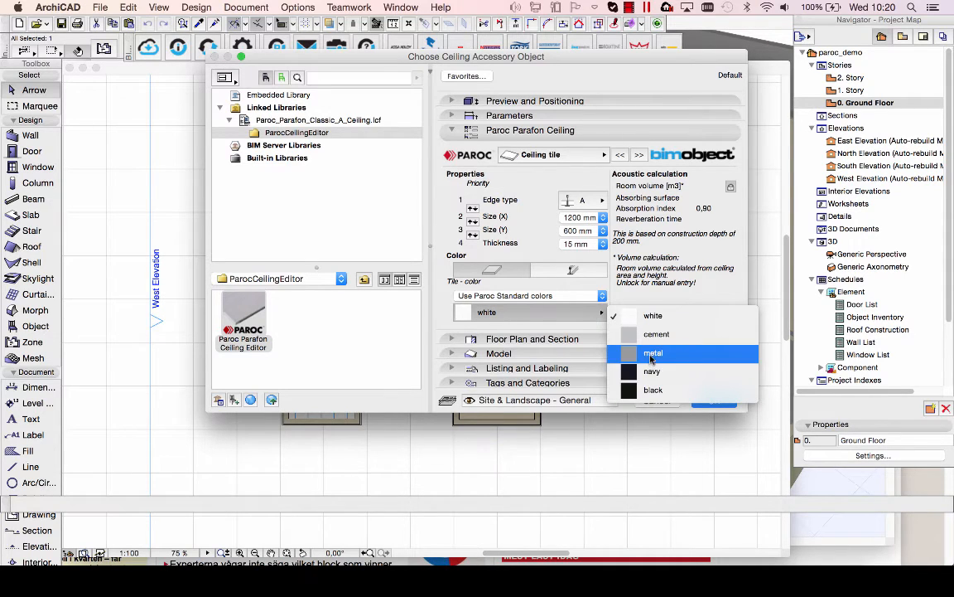
click(652, 353)
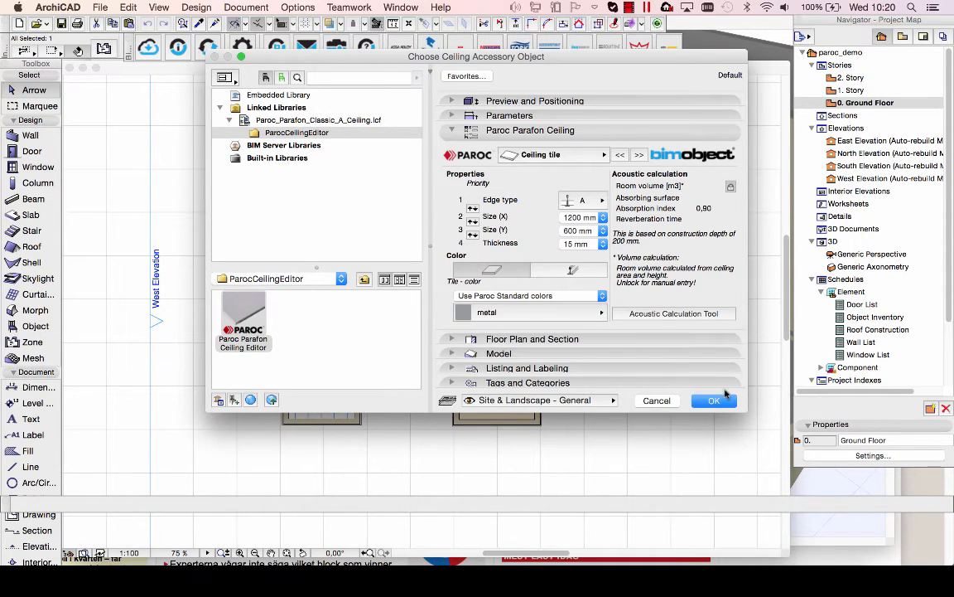
click(714, 400)
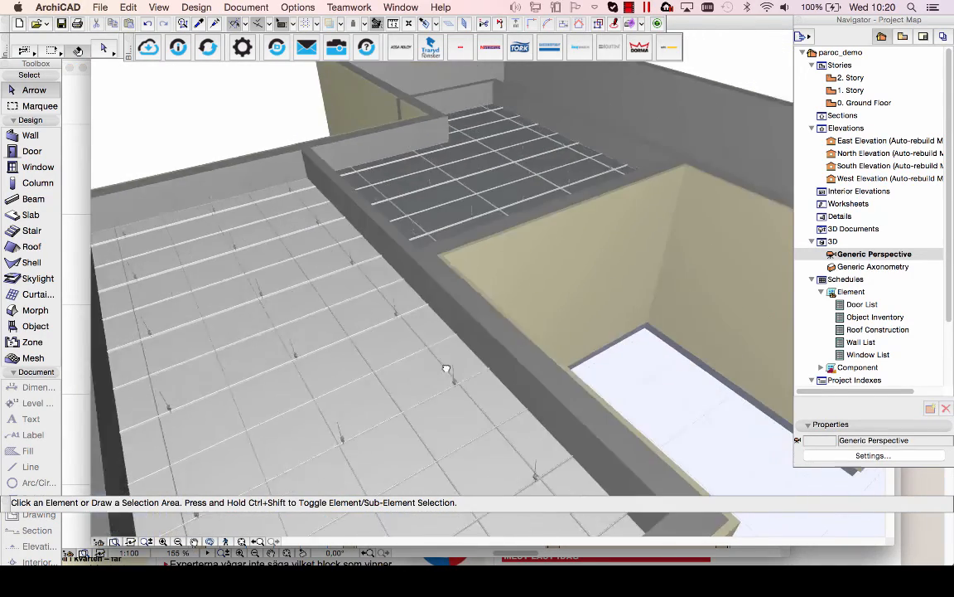
Orbit the 3D view around the ceilings and confirm the 1200 × 600 mm metal tile settings
drag(446, 368, 471, 298)
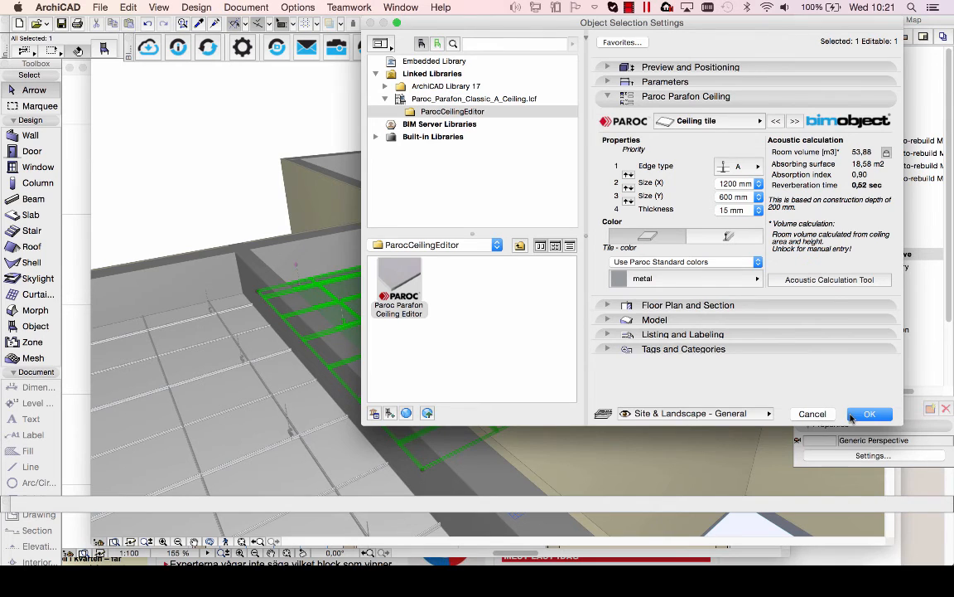
click(869, 414)
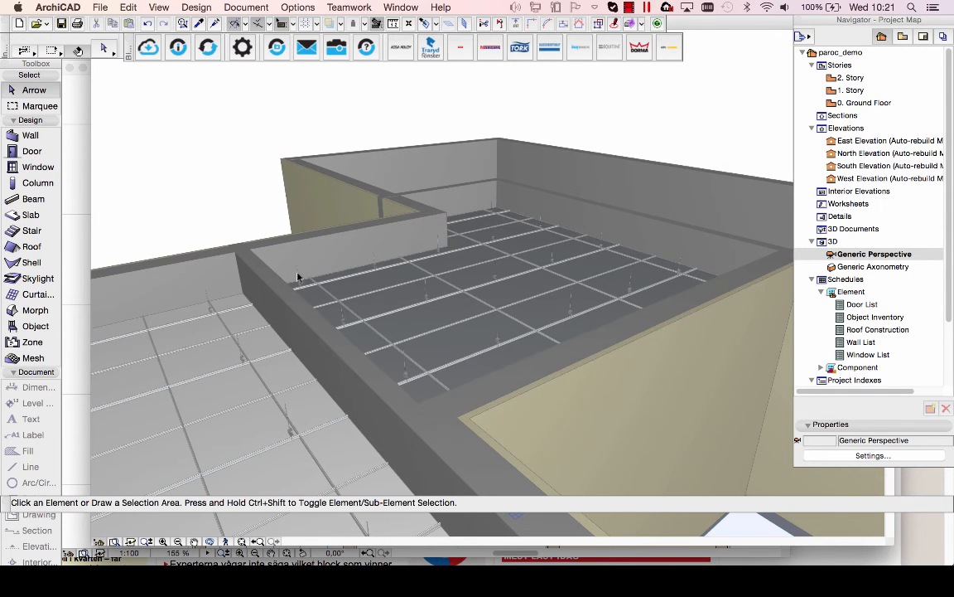